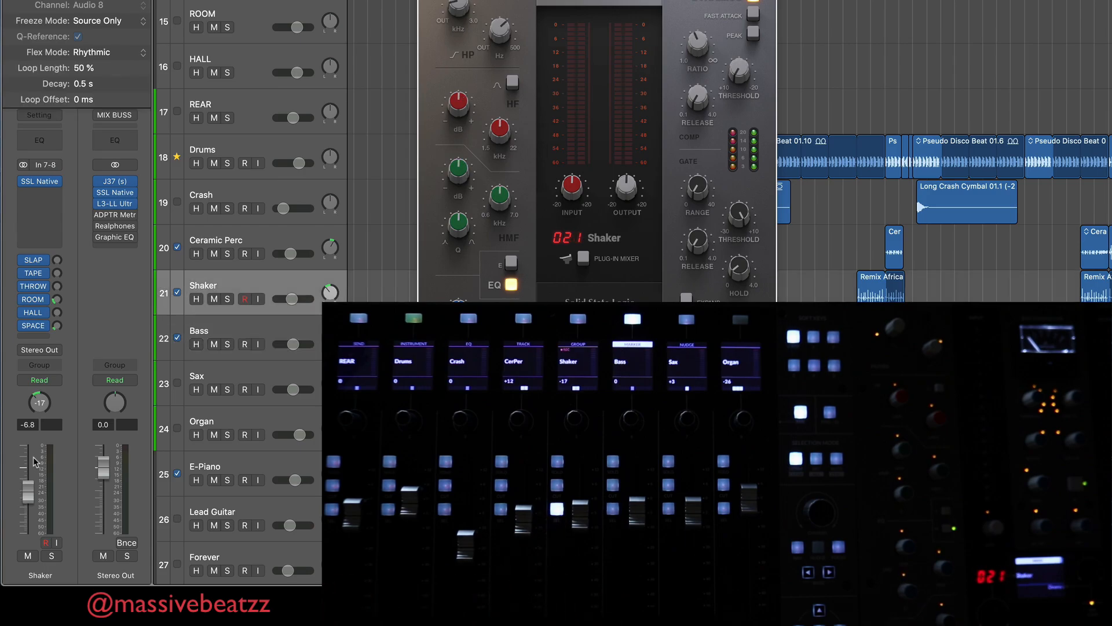
mouse_move(33, 462)
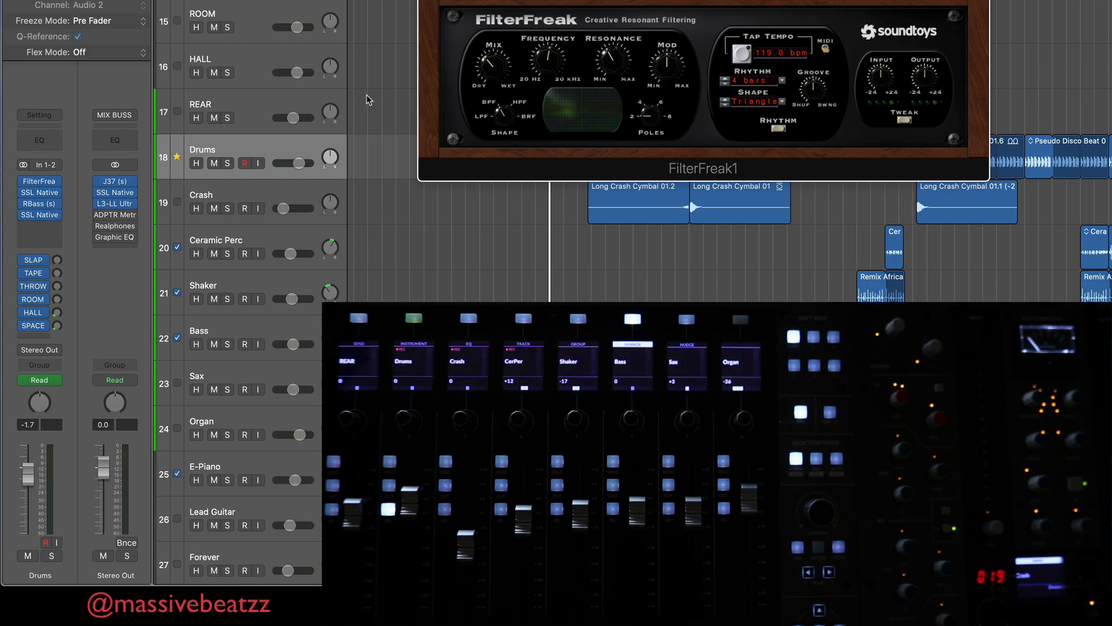
mouse_move(291, 147)
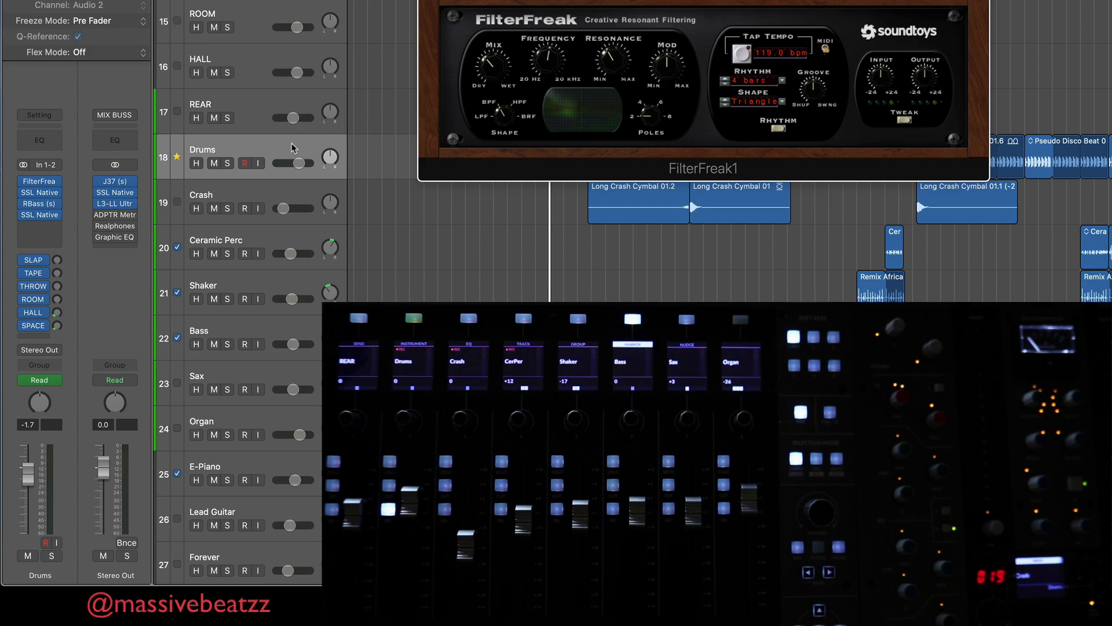
- Select the Drums track in the track list to show its FilterFreak insert
click(39, 176)
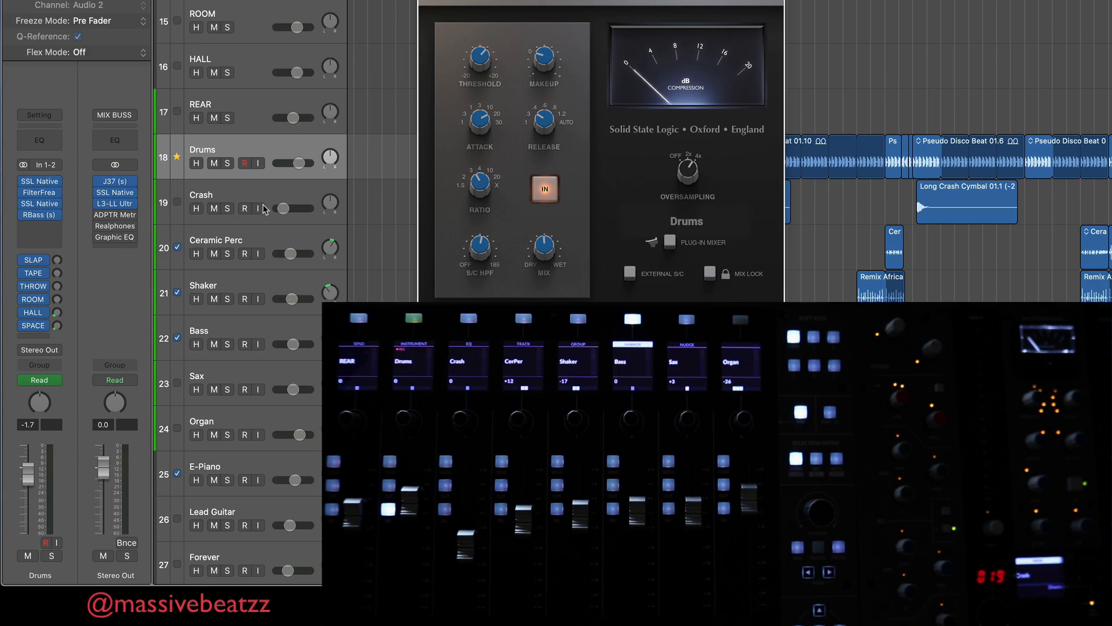
mouse_move(249, 208)
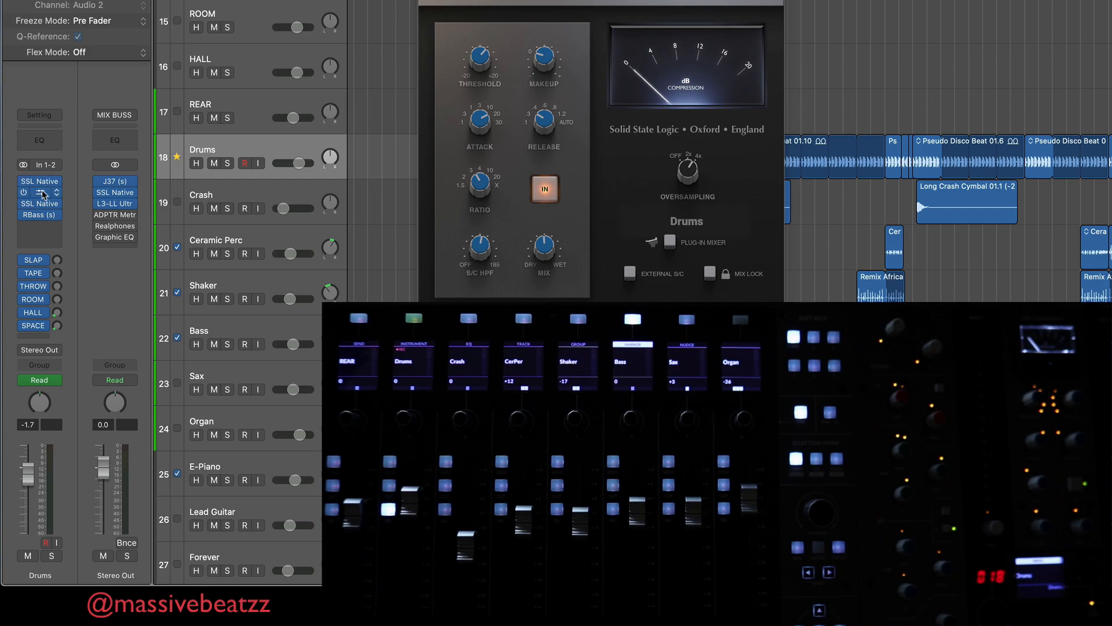
- Open the SSL Native bus compressor placed first in the Drums inserts
click(39, 191)
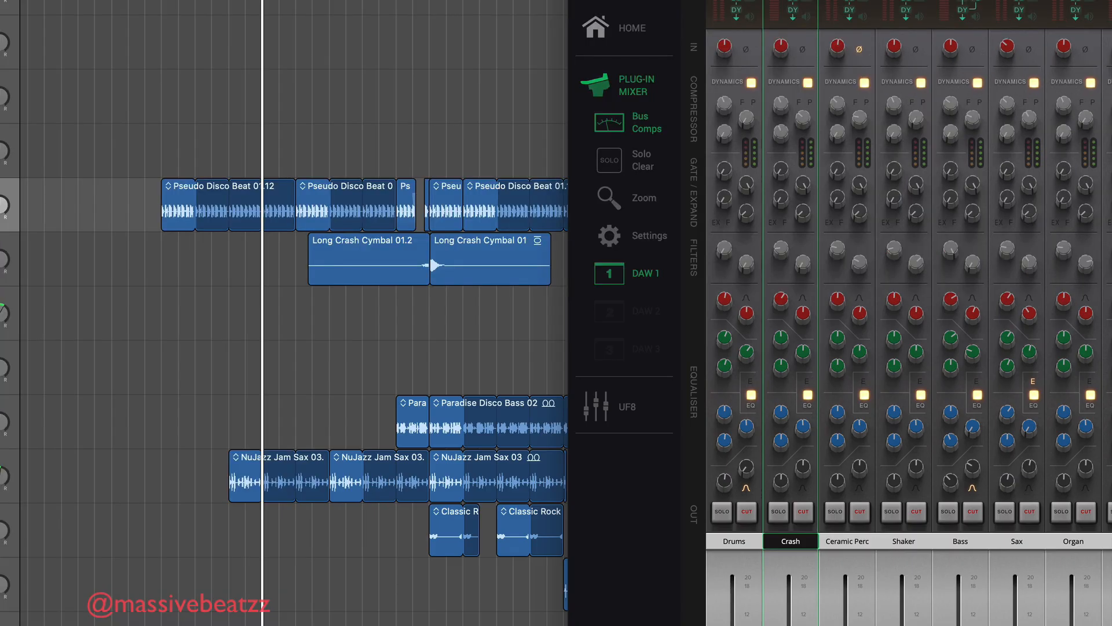
- Click the Ceramic Perc, Drums, Ceramic Perc, Bass, then Drums channel tabs in the Plug-in Mixer
click(846, 541)
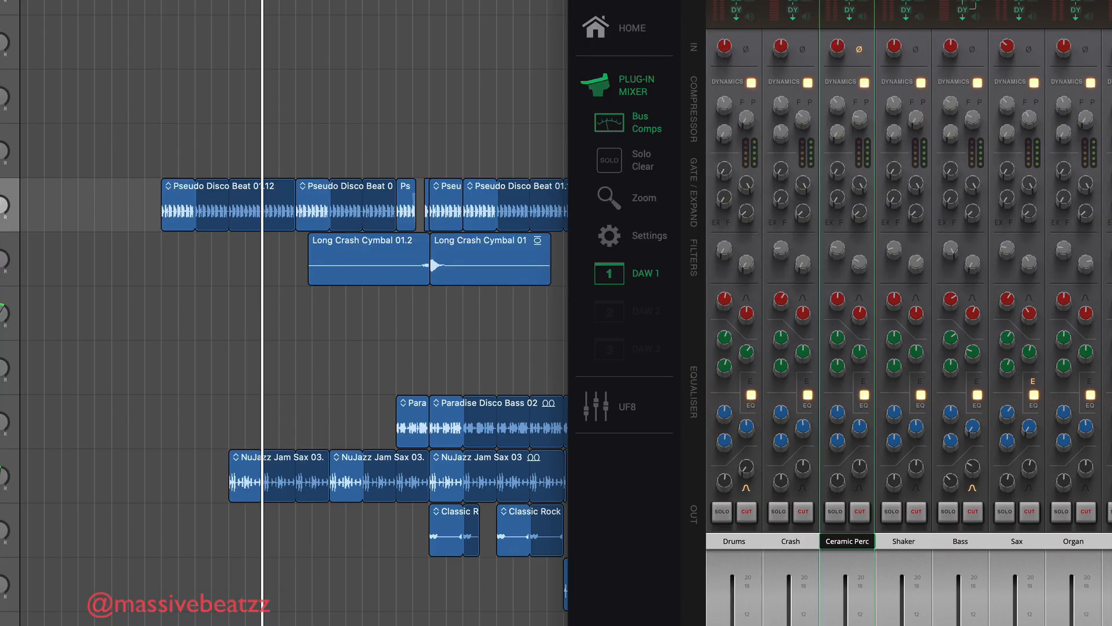
click(734, 541)
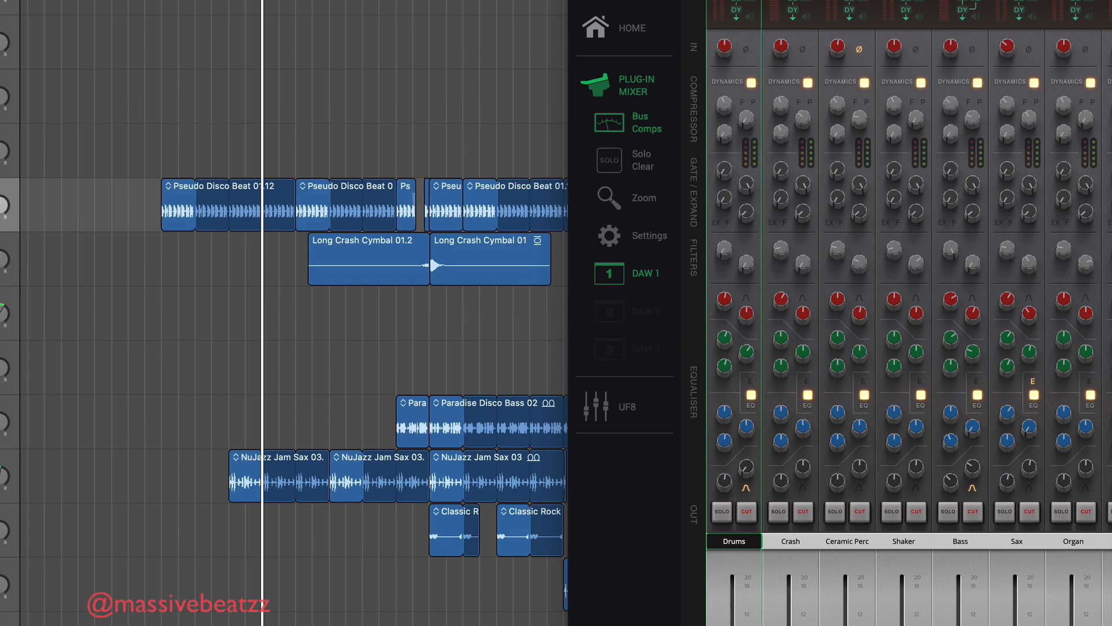
click(846, 540)
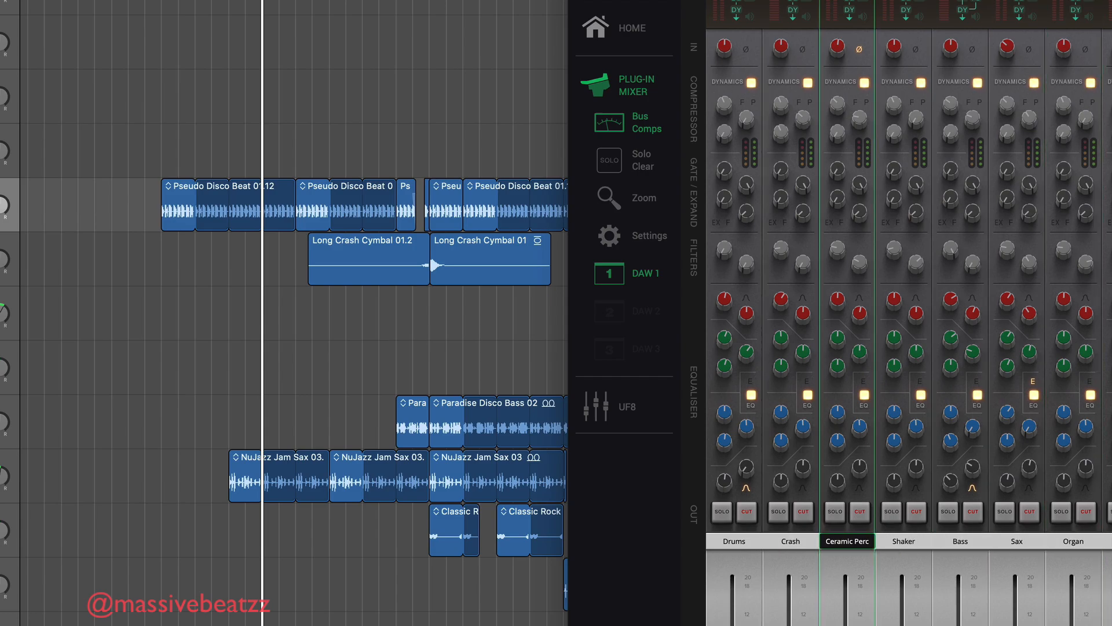
click(960, 540)
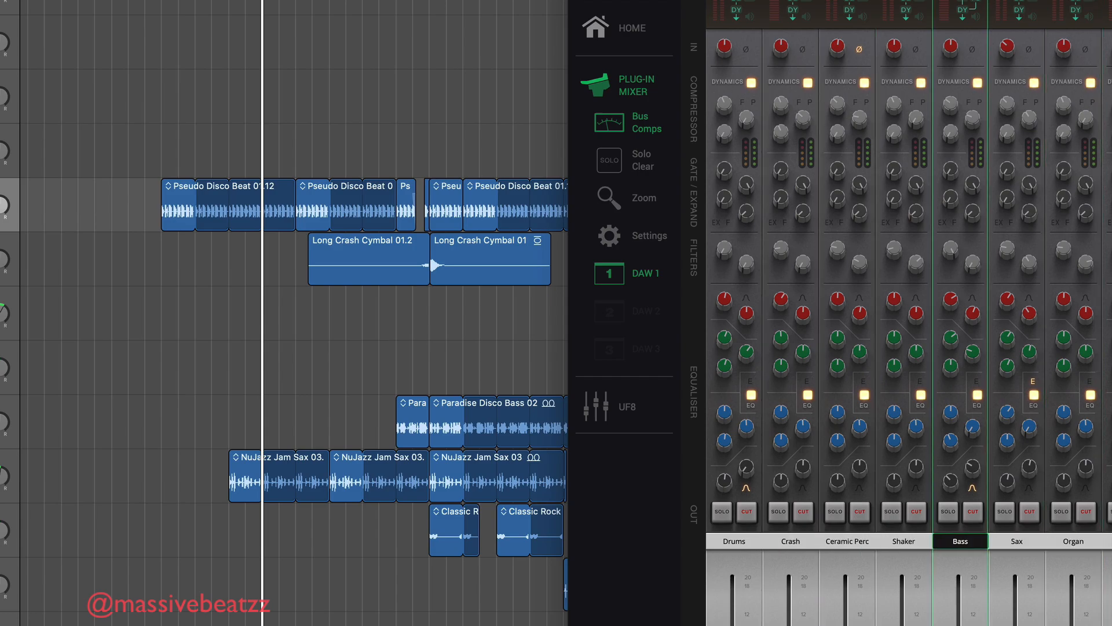
click(733, 540)
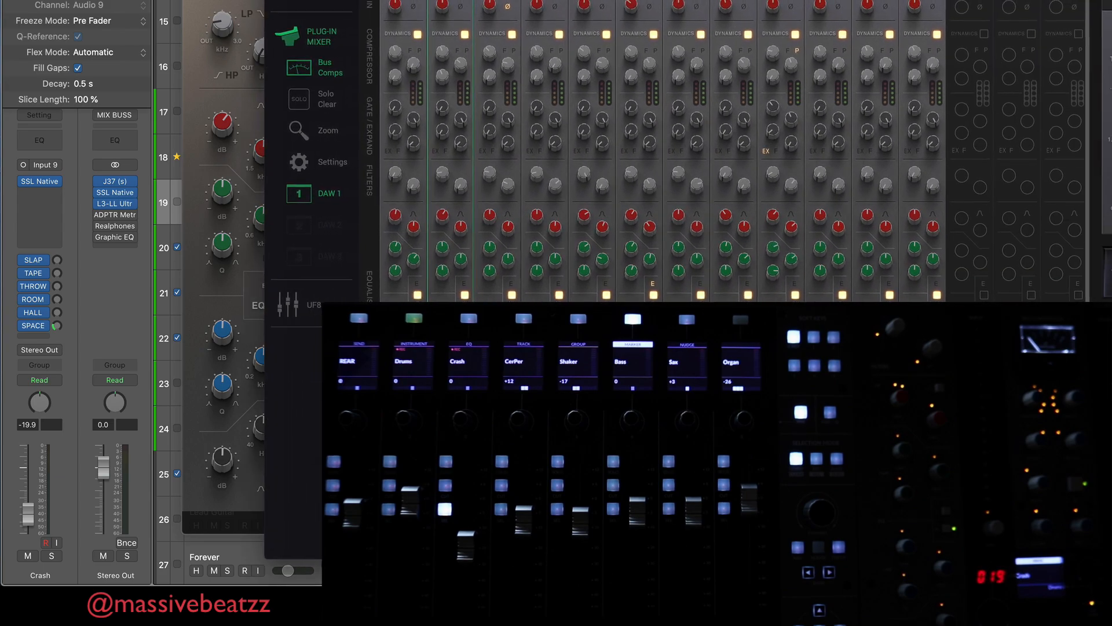
- Open the Crash track's SSL Native Channel Strip 2 editor with EQ and dynamics
click(297, 162)
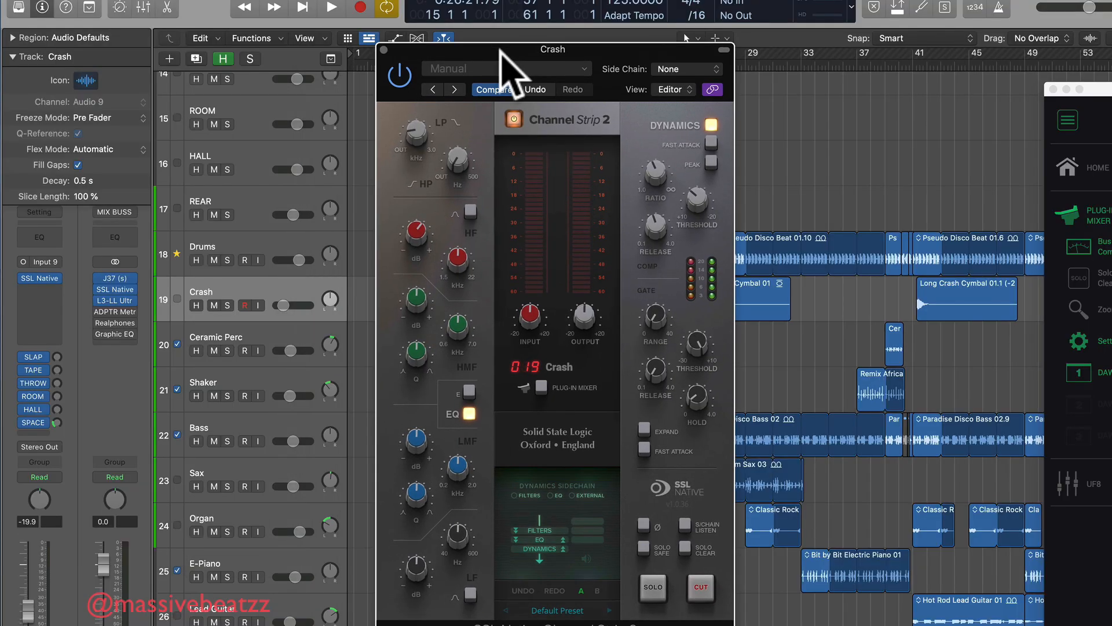
mouse_move(614, 135)
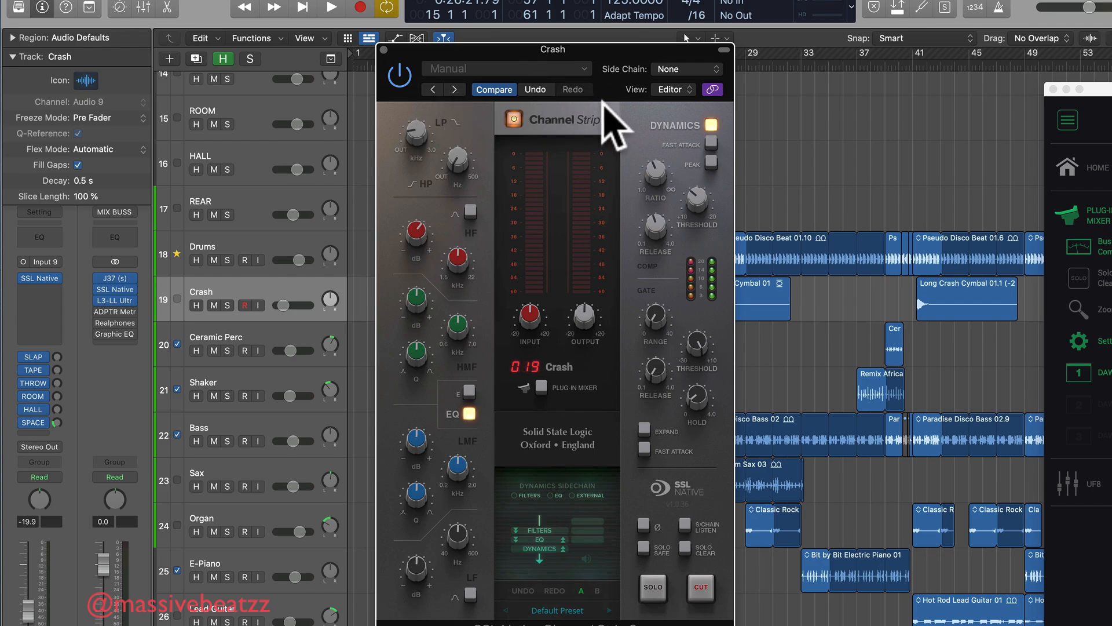